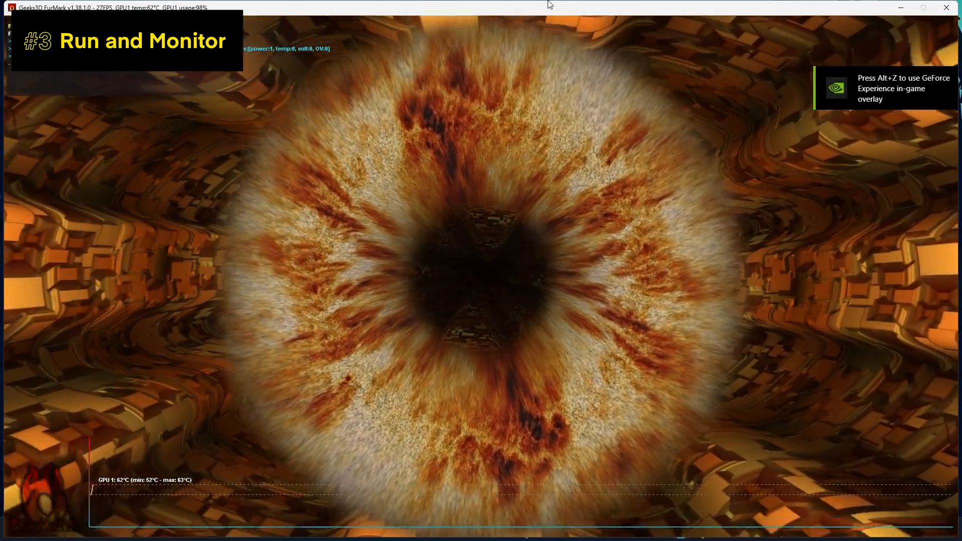
Switch to the MSI Afterburner window while the FurMark stress test keeps running
{"action": "key", "text": "alt+tab"}
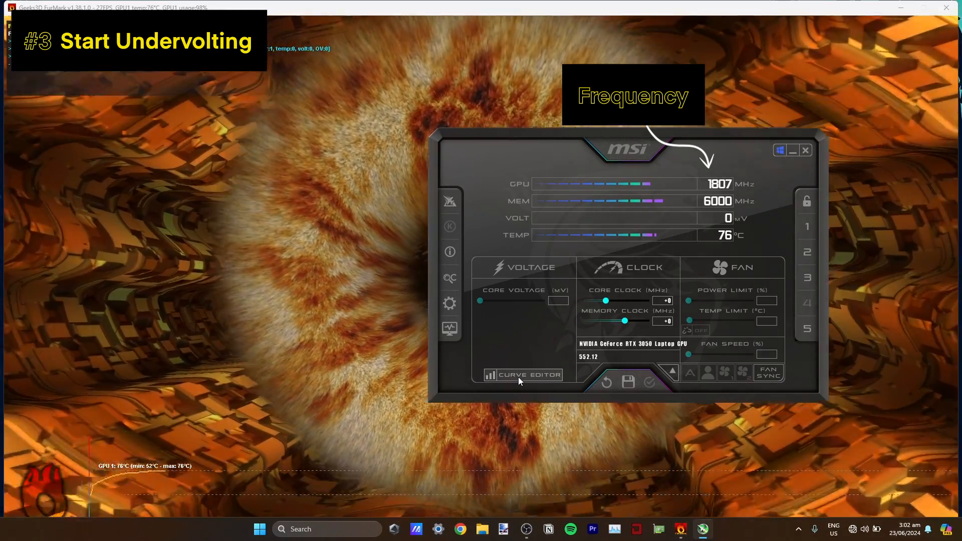
Bring up the voltage/frequency curve editor showing the stock 700-1250 mV curve
{"action": "left_click", "coordinate": [521, 374]}
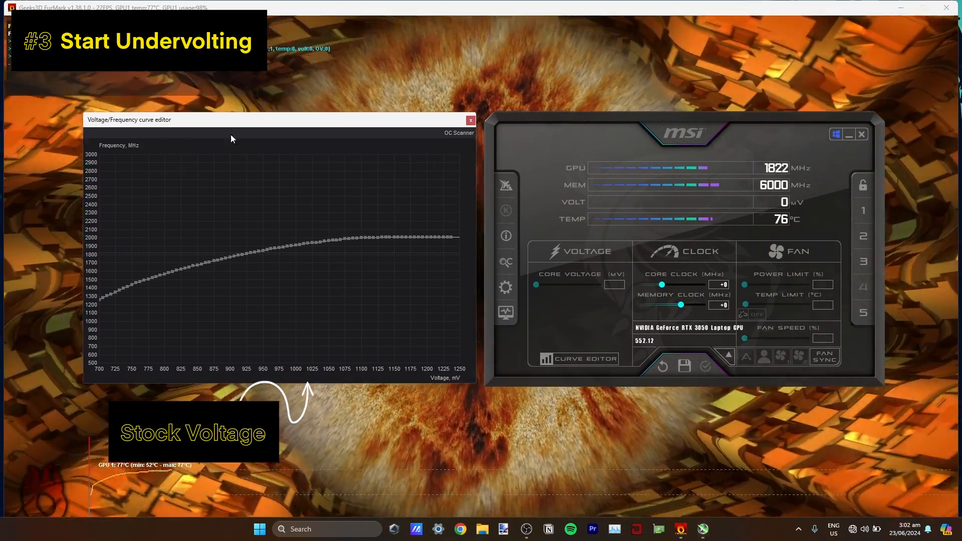
{"action": "mouse_move", "coordinate": [327, 246]}
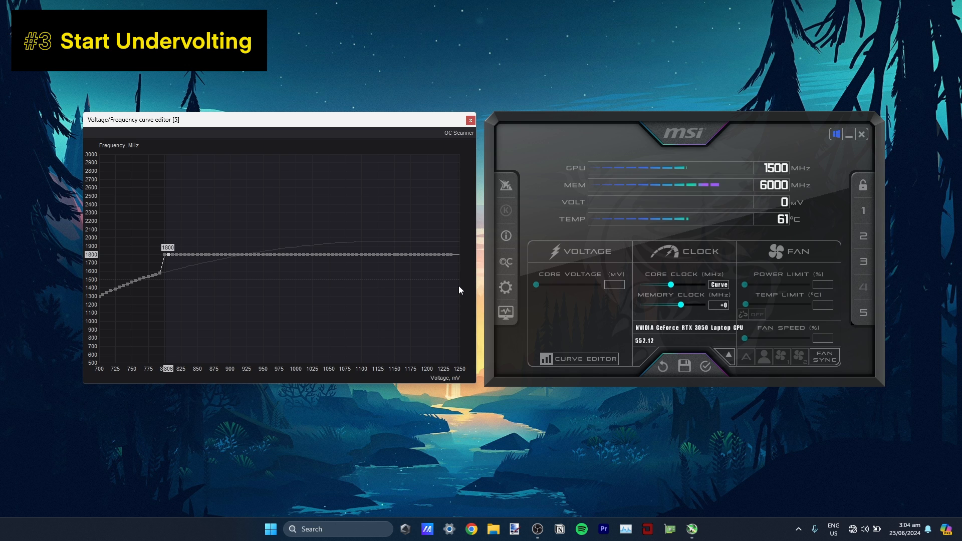
{"action": "mouse_move", "coordinate": [350, 267]}
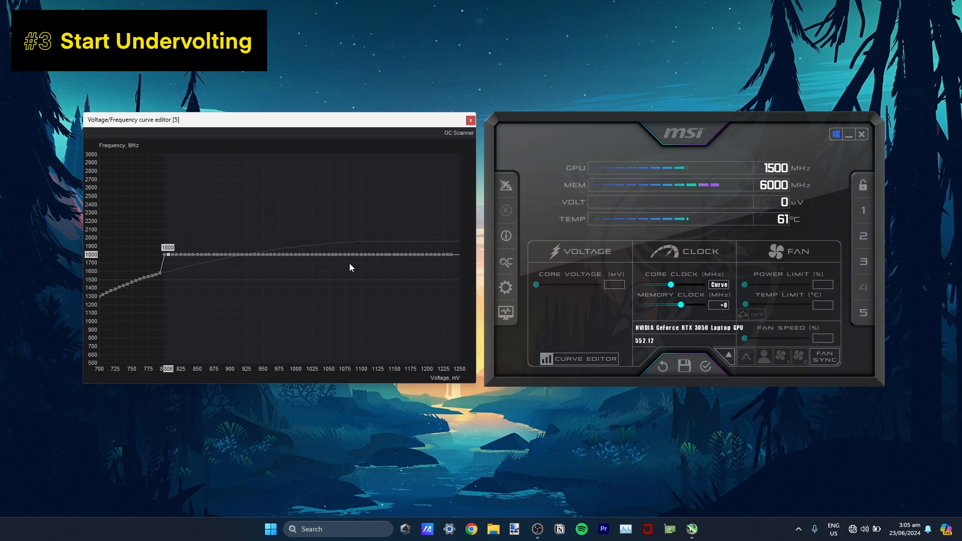
{"action": "mouse_move", "coordinate": [164, 256]}
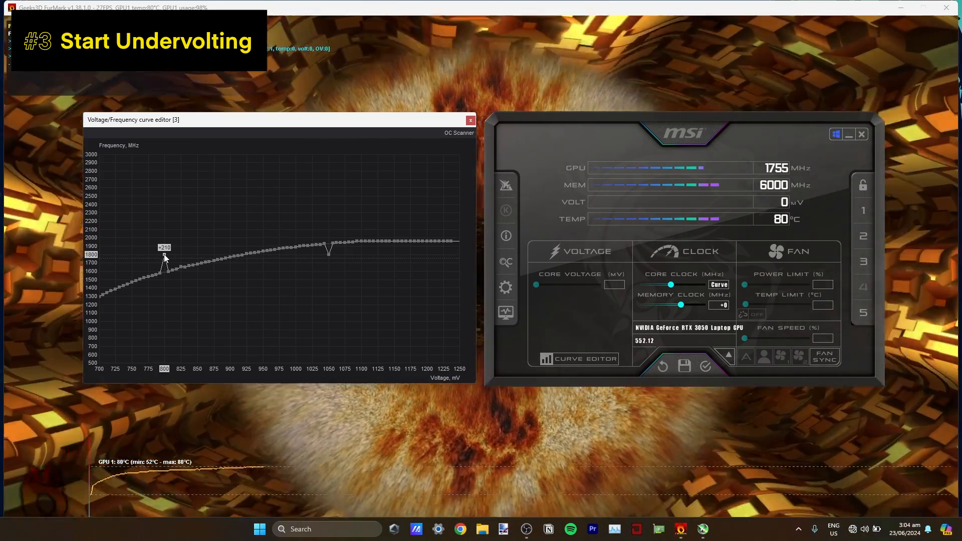
{"action": "mouse_move", "coordinate": [456, 253]}
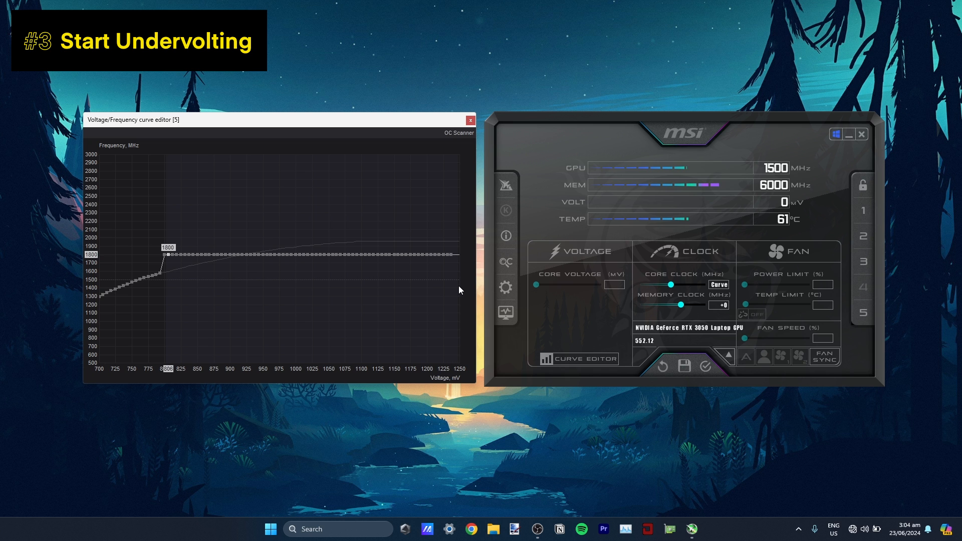
{"action": "mouse_move", "coordinate": [153, 266]}
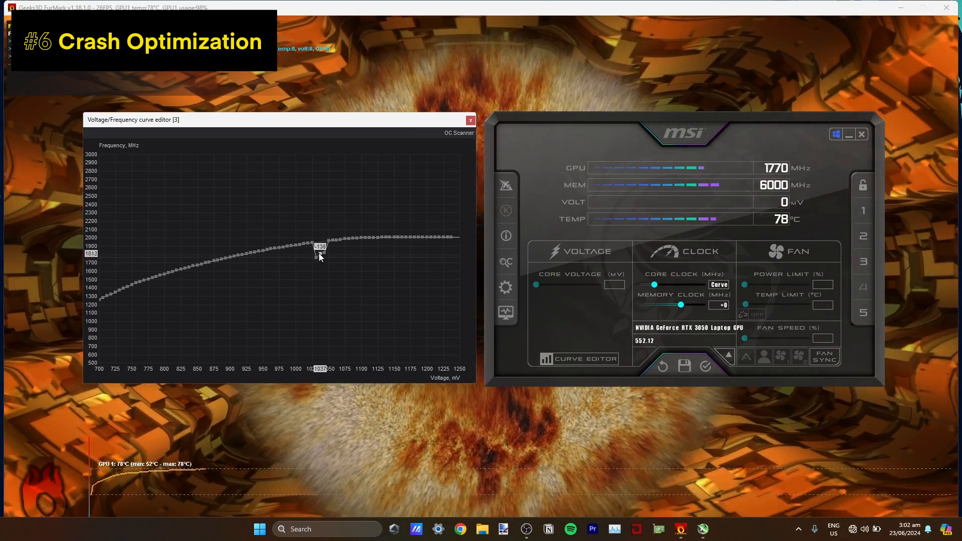
Adjust a curve point so the curve stays flat at 1800 MHz from 800 mV upward
{"action": "left_click", "coordinate": [684, 367]}
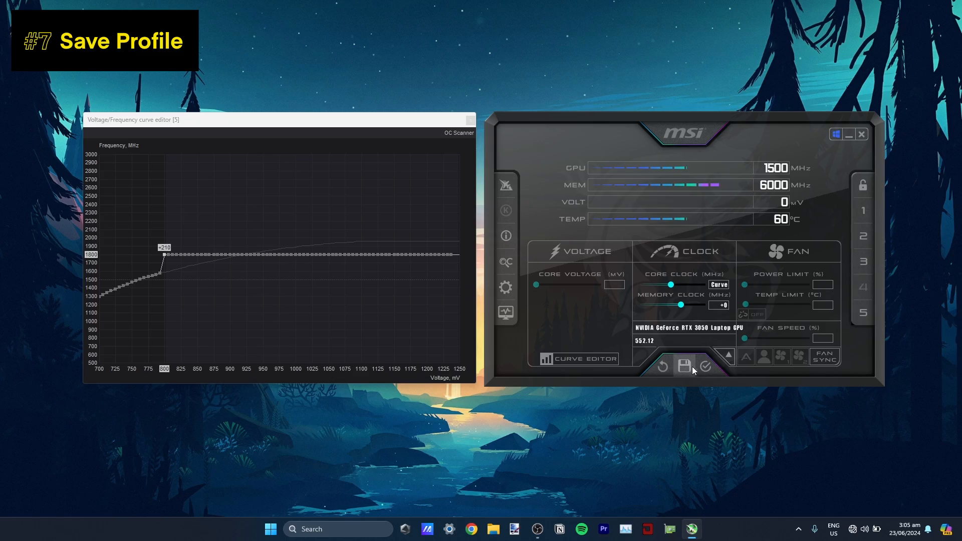
{"action": "mouse_move", "coordinate": [685, 366]}
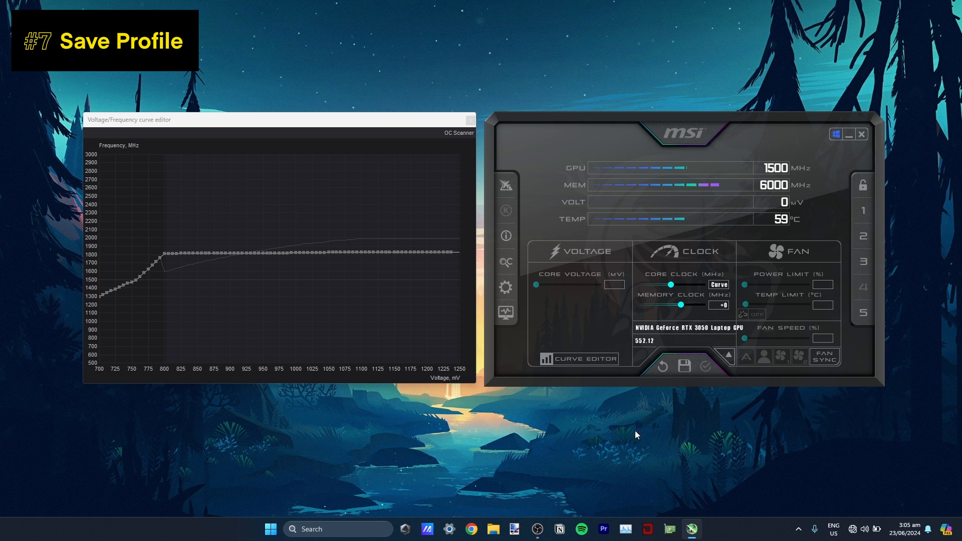
{"action": "mouse_move", "coordinate": [290, 291]}
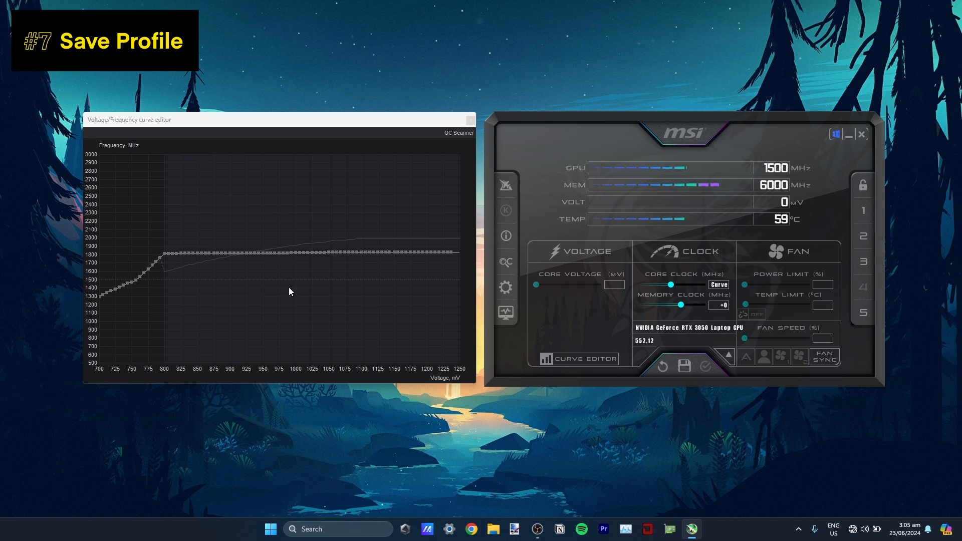
{"action": "mouse_move", "coordinate": [376, 285]}
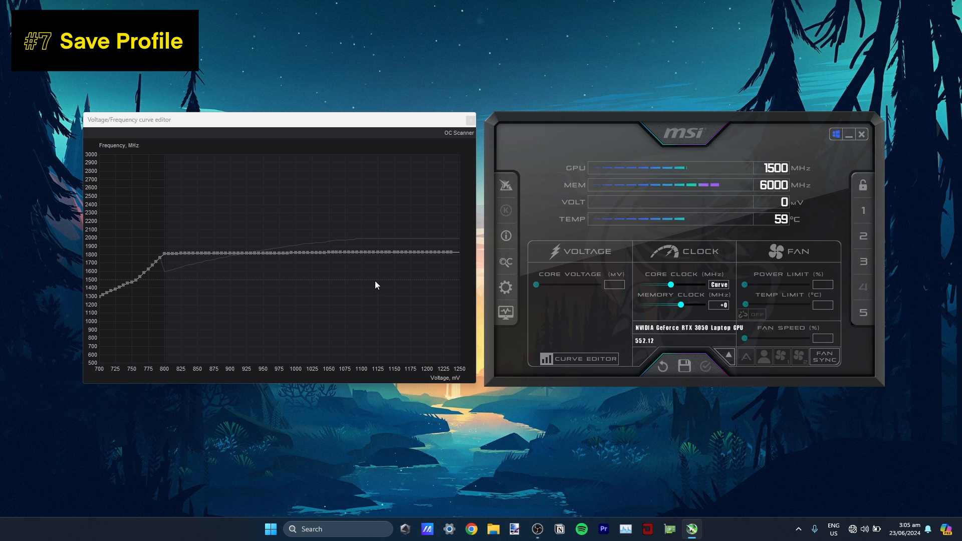